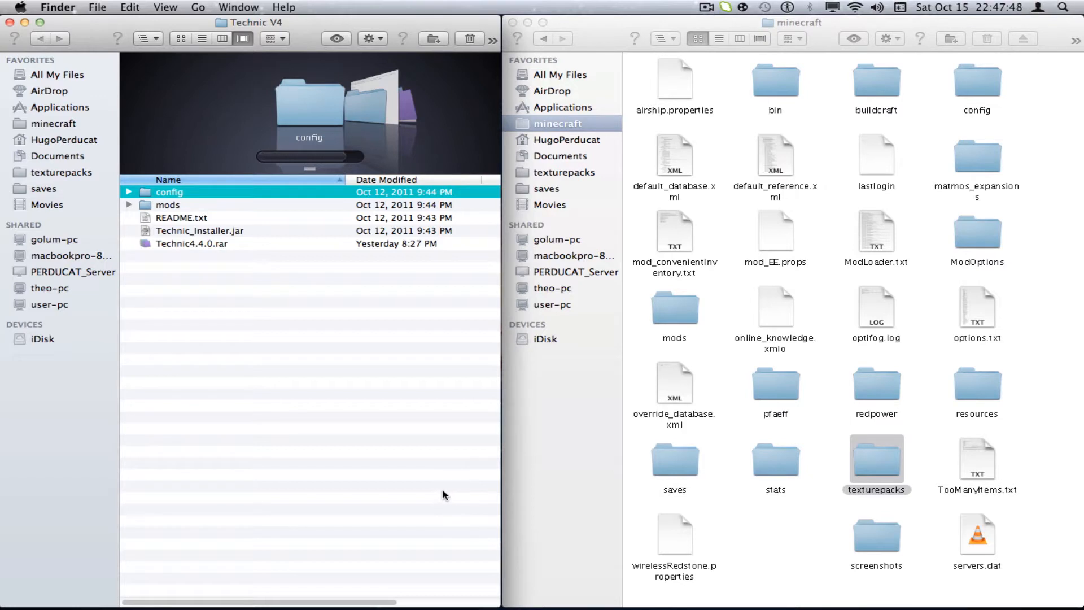
pyautogui.moveTo(452, 512)
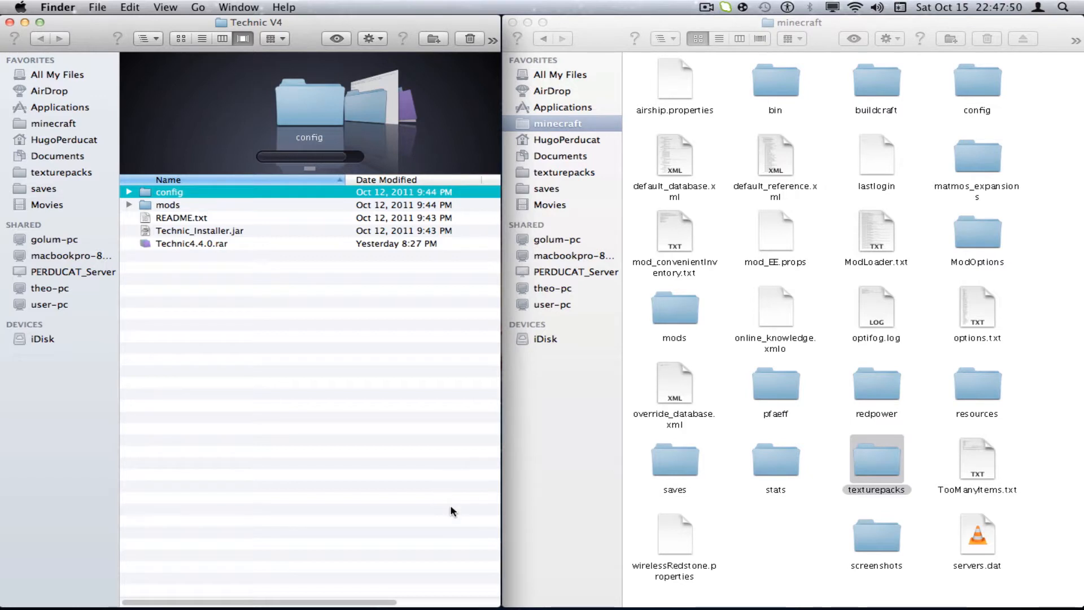
pyautogui.moveTo(477, 442)
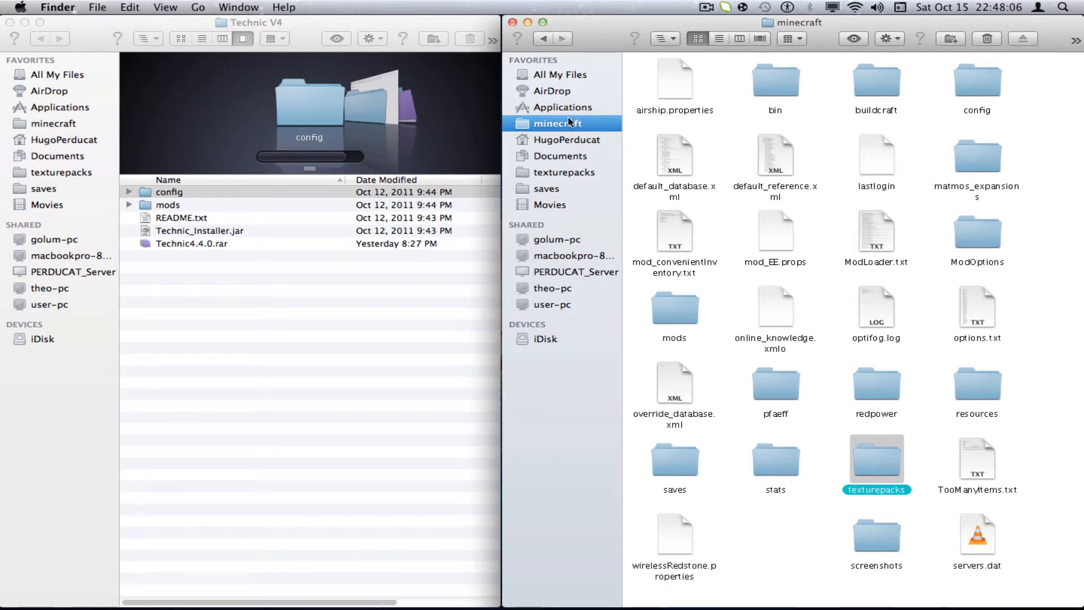
pyautogui.moveTo(567, 129)
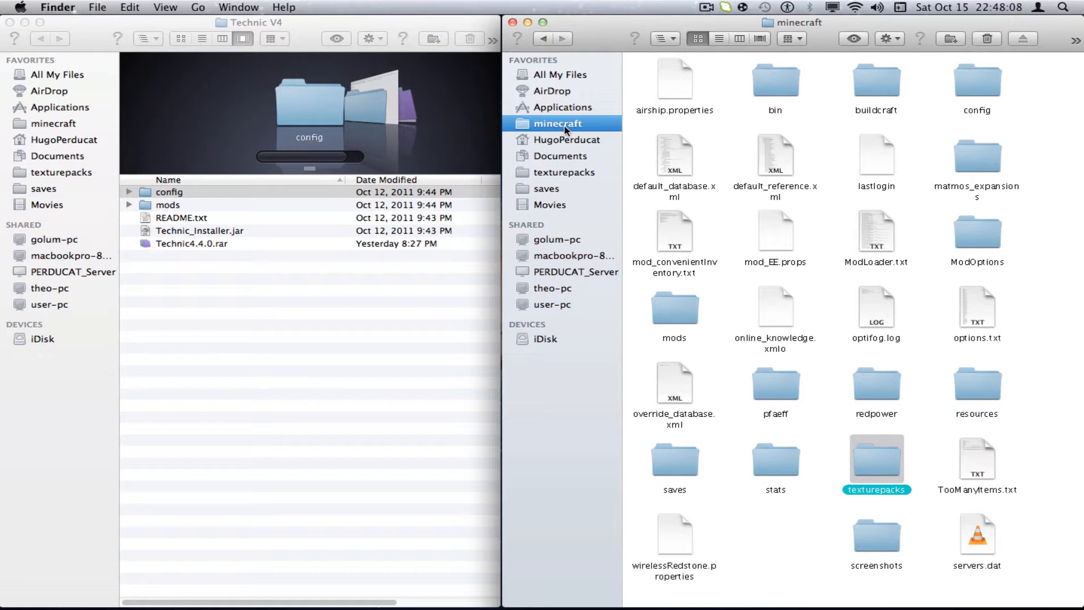
pyautogui.moveTo(703, 60)
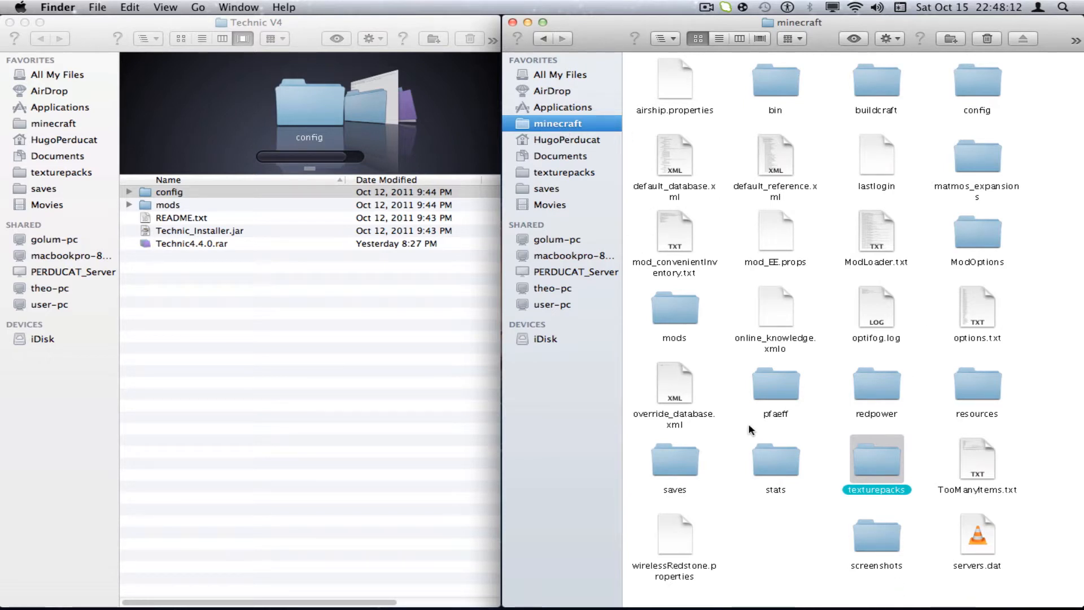
pyautogui.moveTo(478, 588)
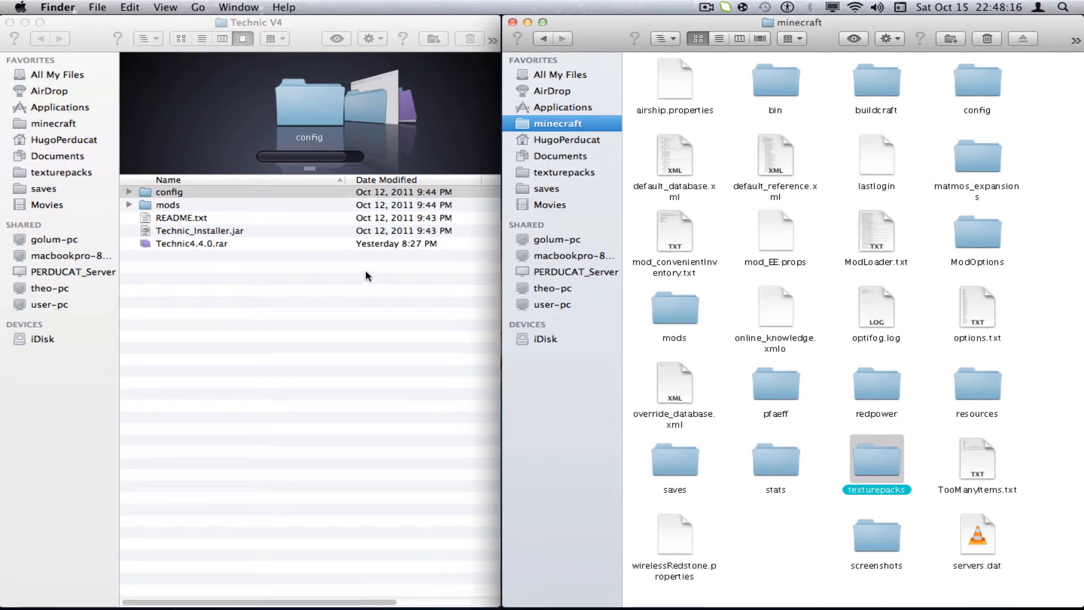
# - Launch the Technic installer file from the Technic V4 folder
pyautogui.click(168, 192)
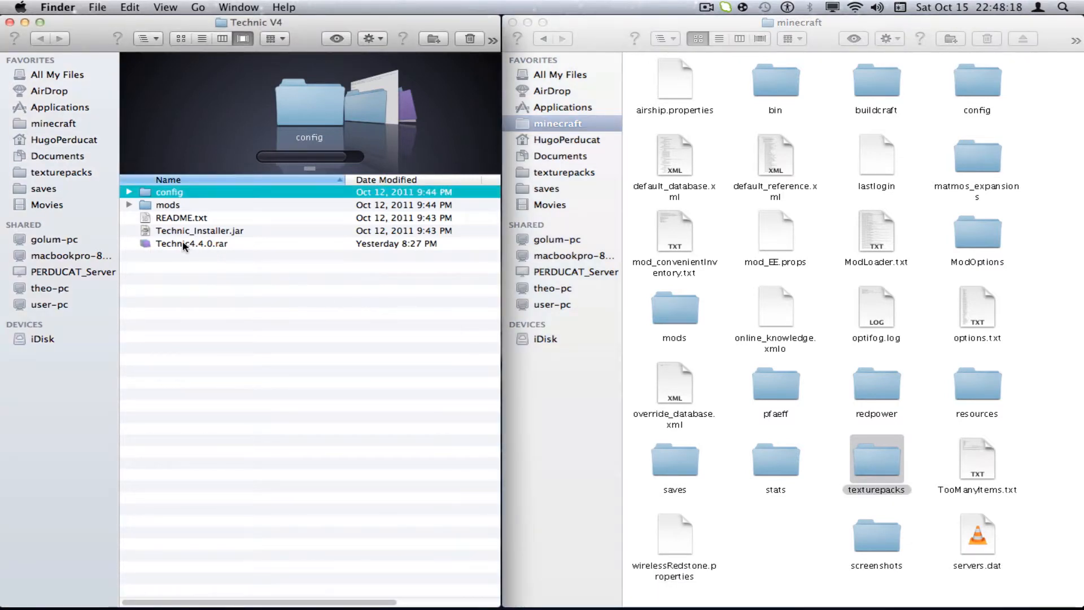
pyautogui.moveTo(232, 252)
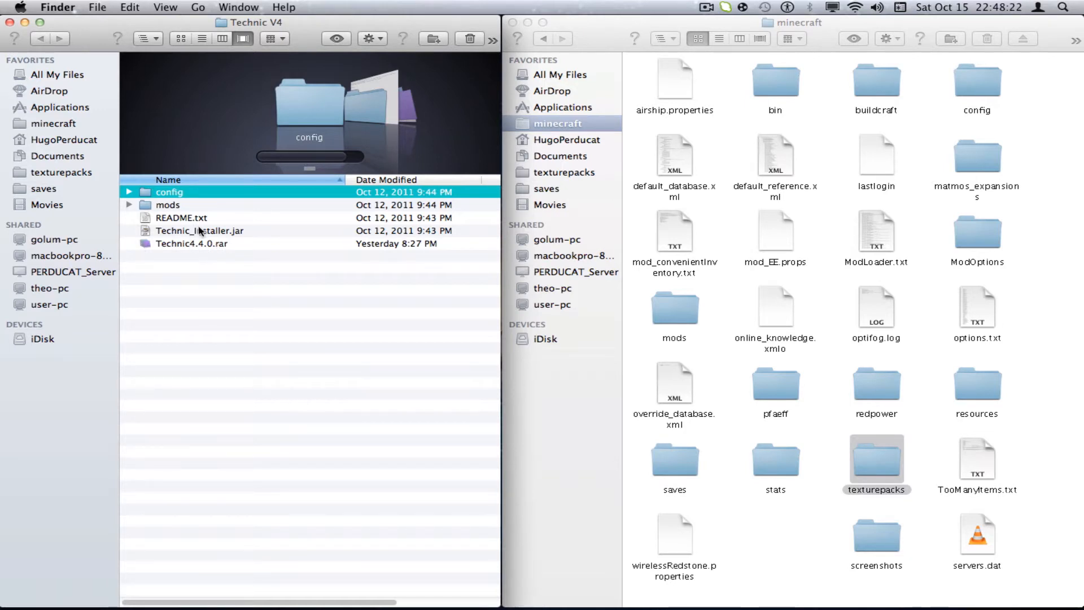
pyautogui.moveTo(235, 261)
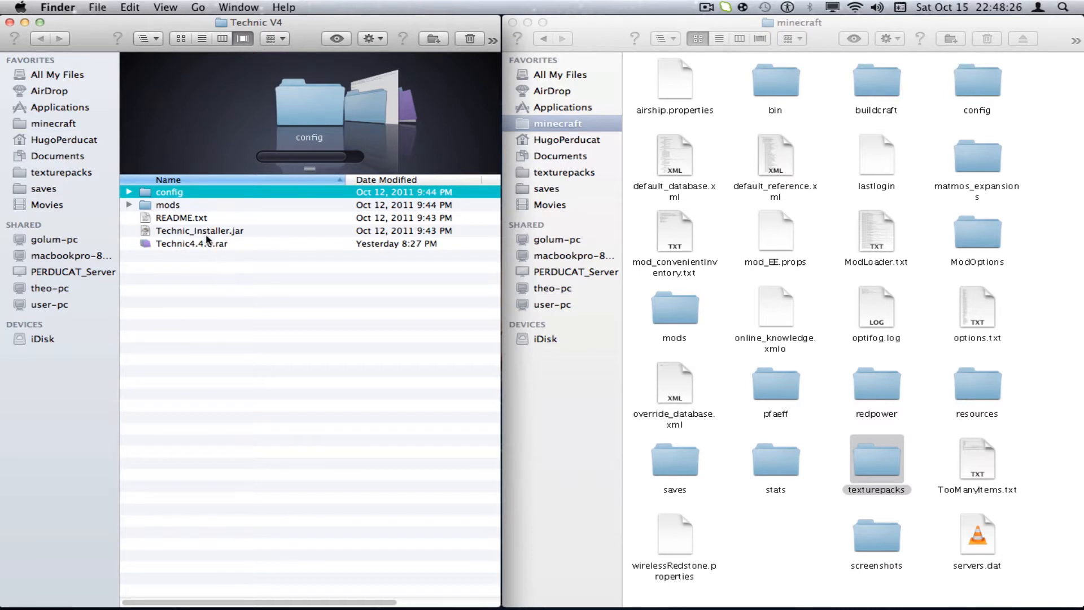
pyautogui.click(201, 230)
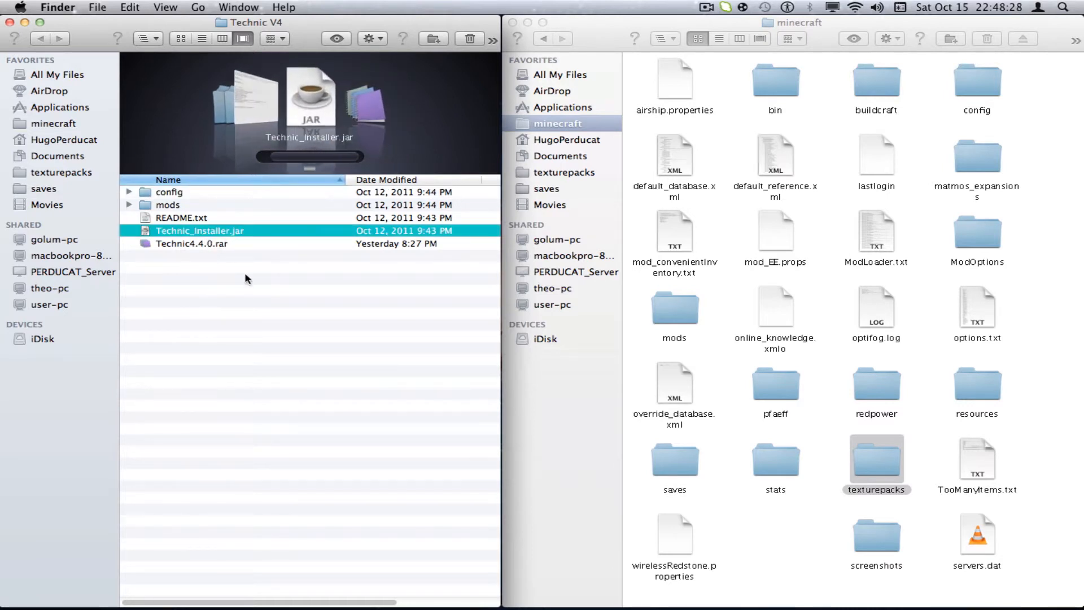
pyautogui.click(170, 192)
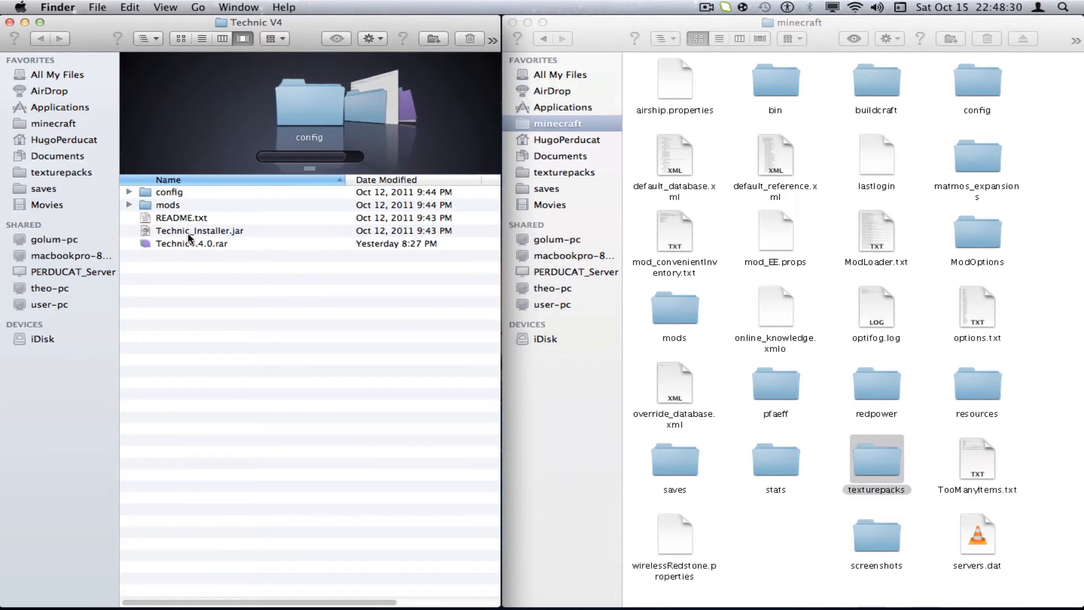
pyautogui.click(201, 231)
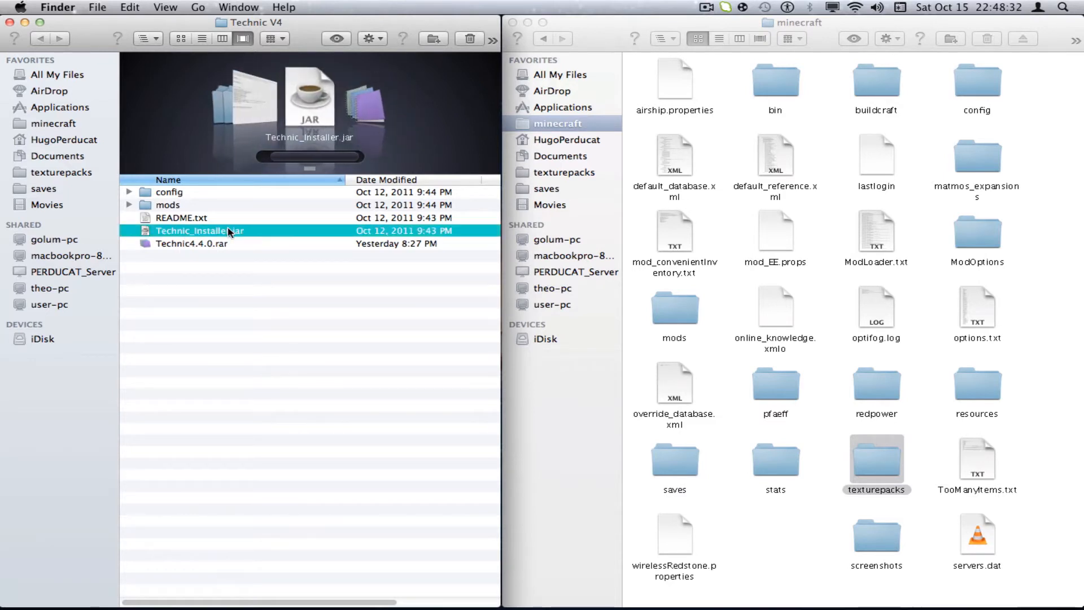
pyautogui.doubleClick(200, 231)
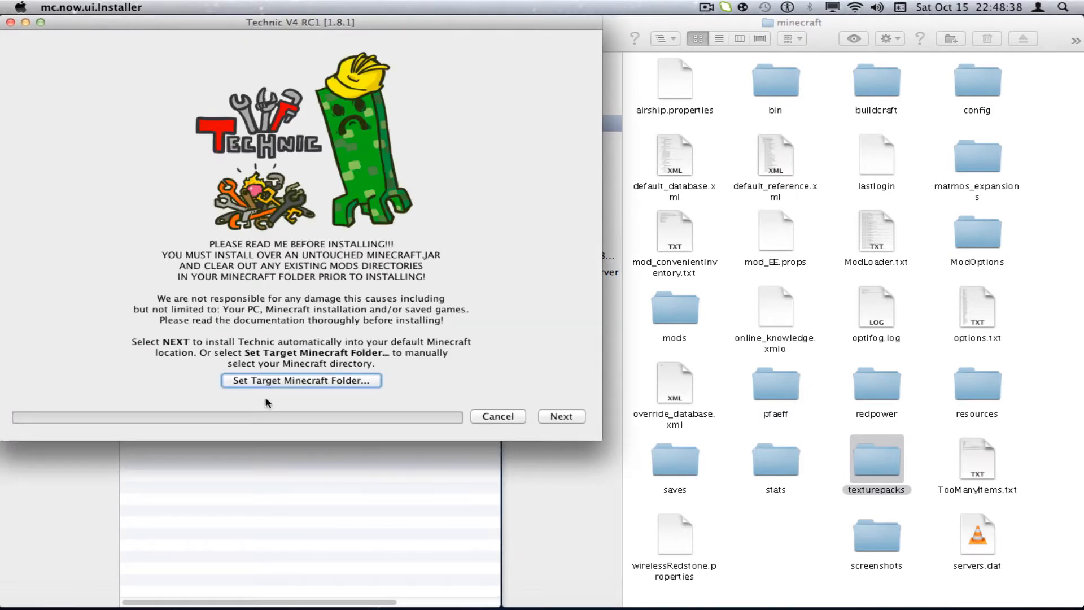
# - Browse to Application Support and select the minecraft folder as the install target
pyautogui.click(301, 381)
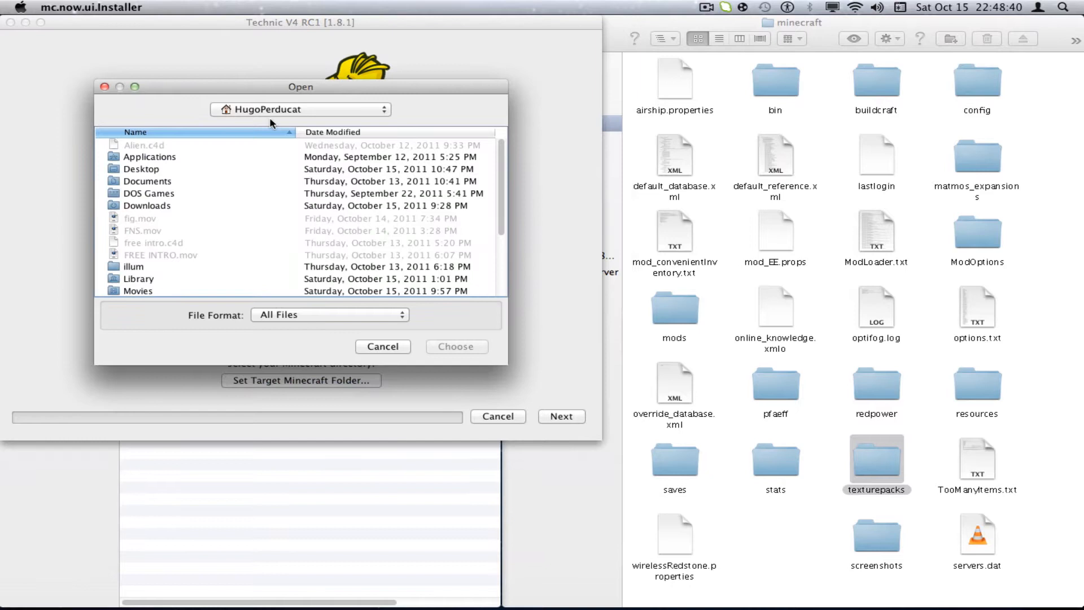
pyautogui.scroll(-3)
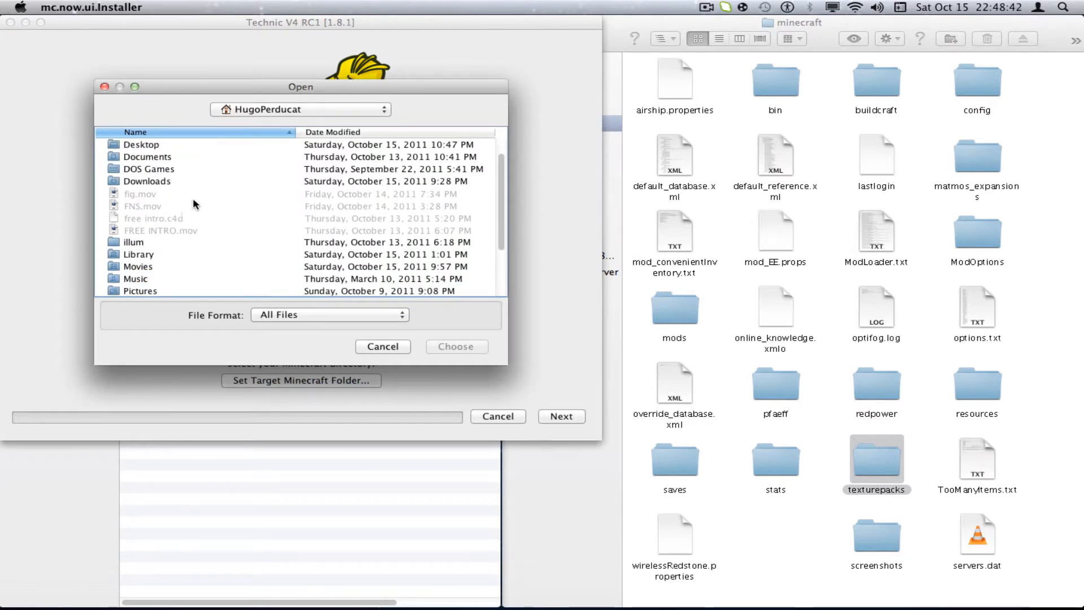
pyautogui.click(138, 255)
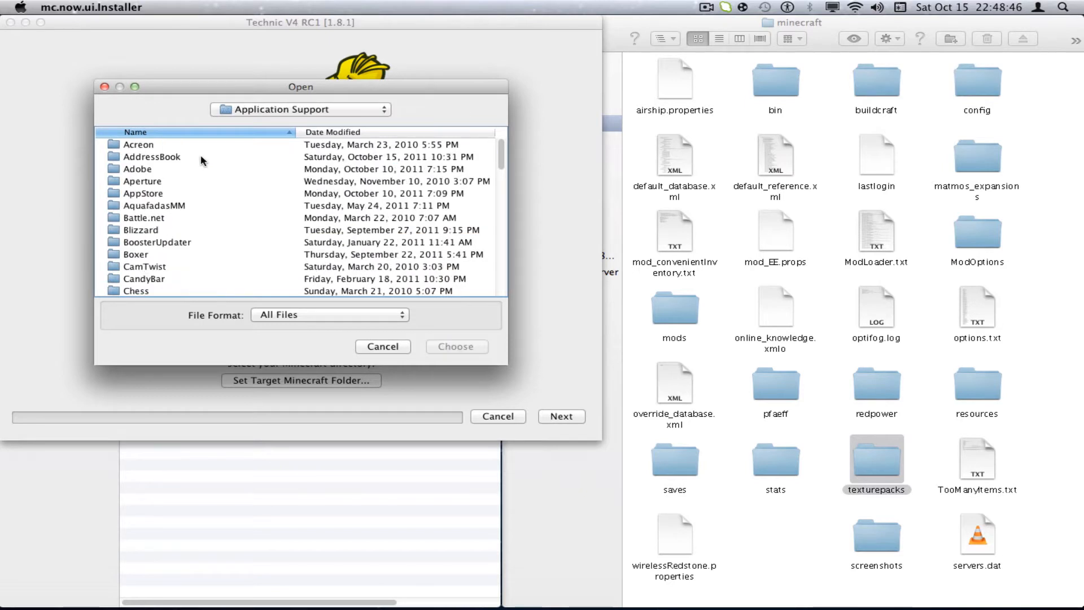
pyautogui.scroll(-3)
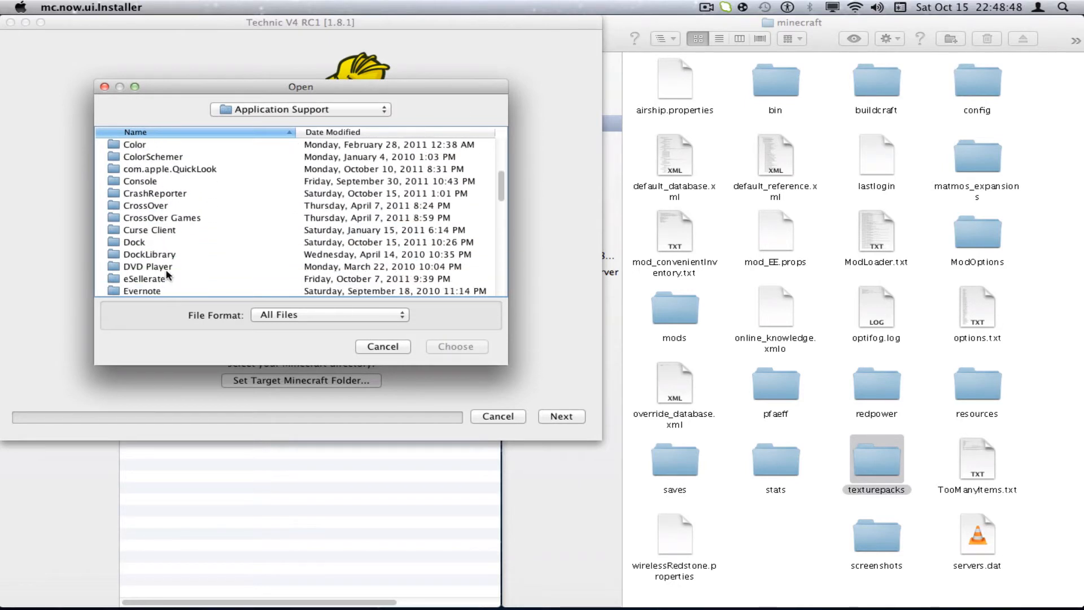
pyautogui.scroll(-3)
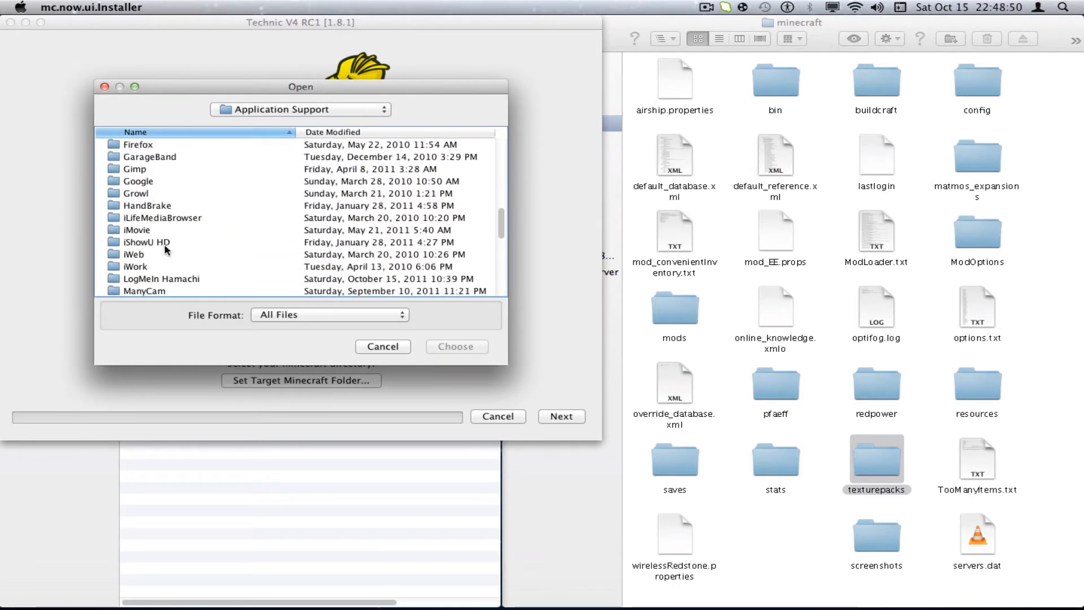
pyautogui.click(143, 266)
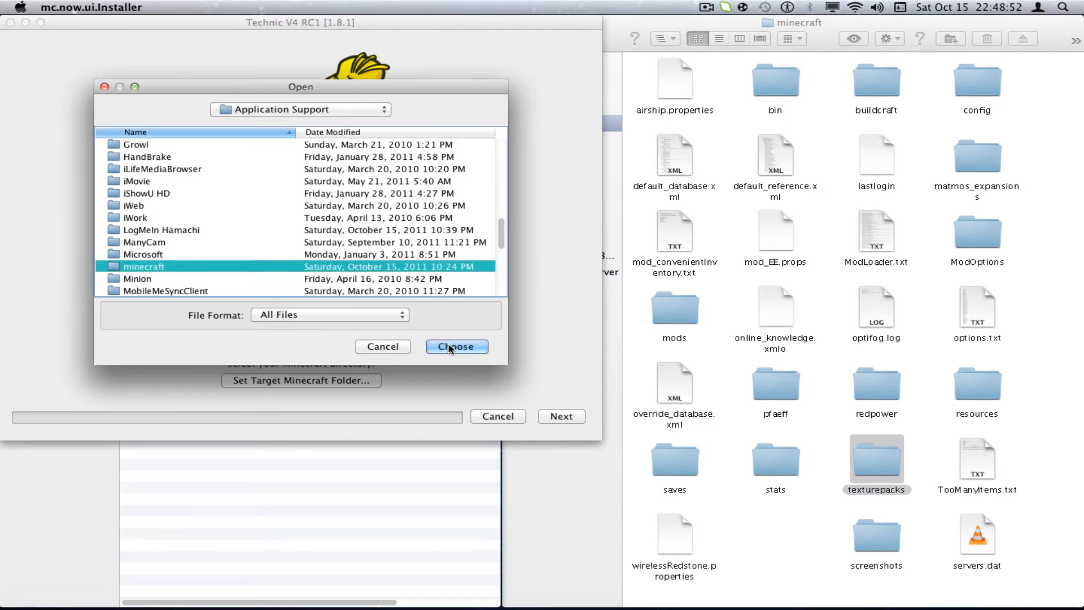
# - Confirm the minecraft folder target and accept installing over the modified game
pyautogui.click(456, 346)
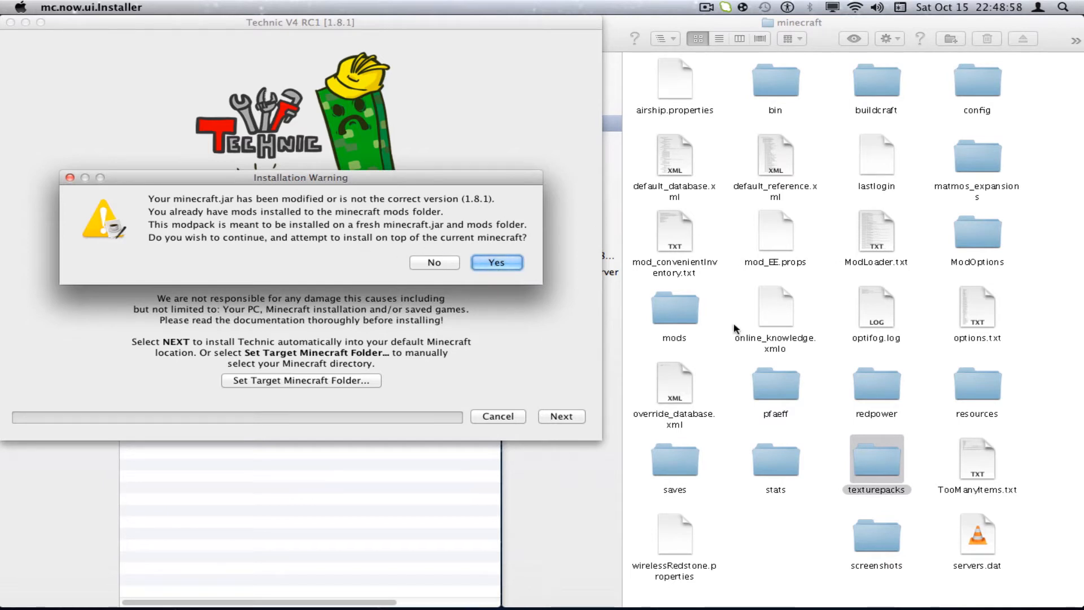
pyautogui.click(496, 263)
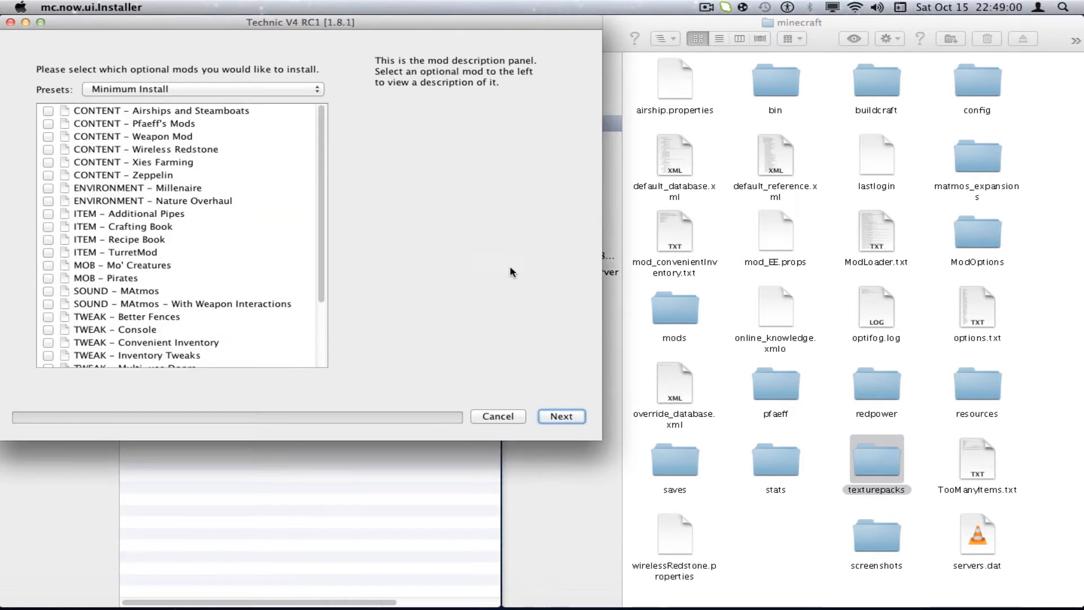
pyautogui.click(48, 123)
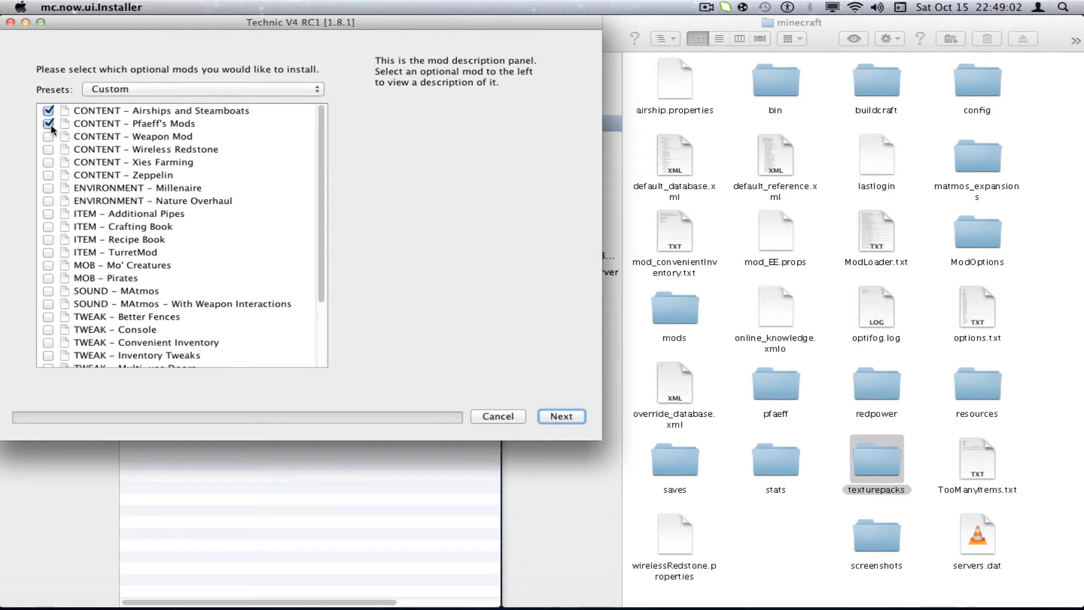
# - Choose the Full Install preset so every optional mod is ticked, then finish the installer
pyautogui.click(201, 88)
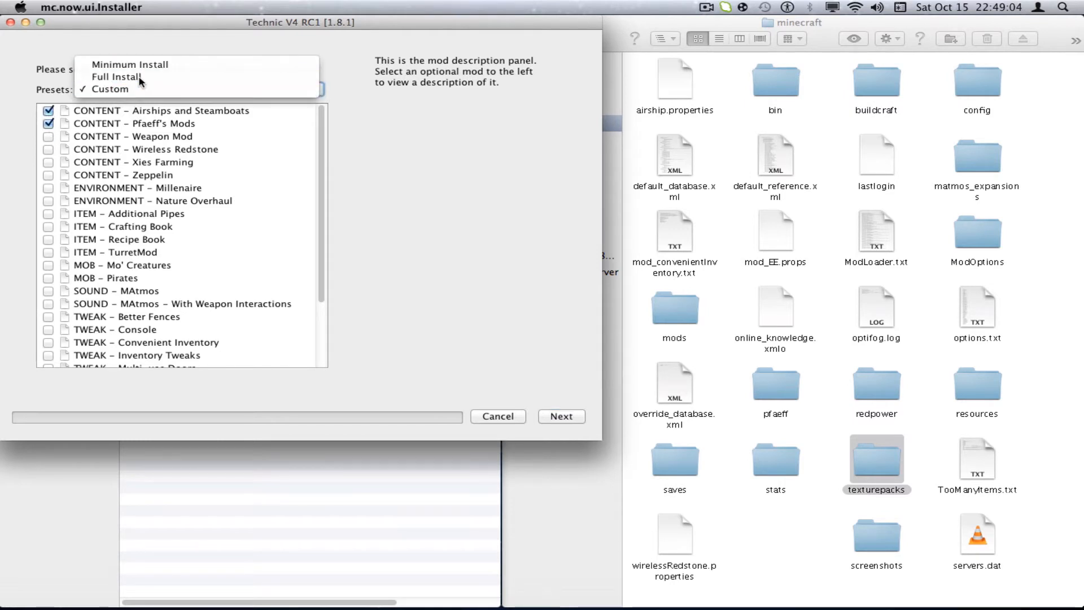
pyautogui.click(117, 76)
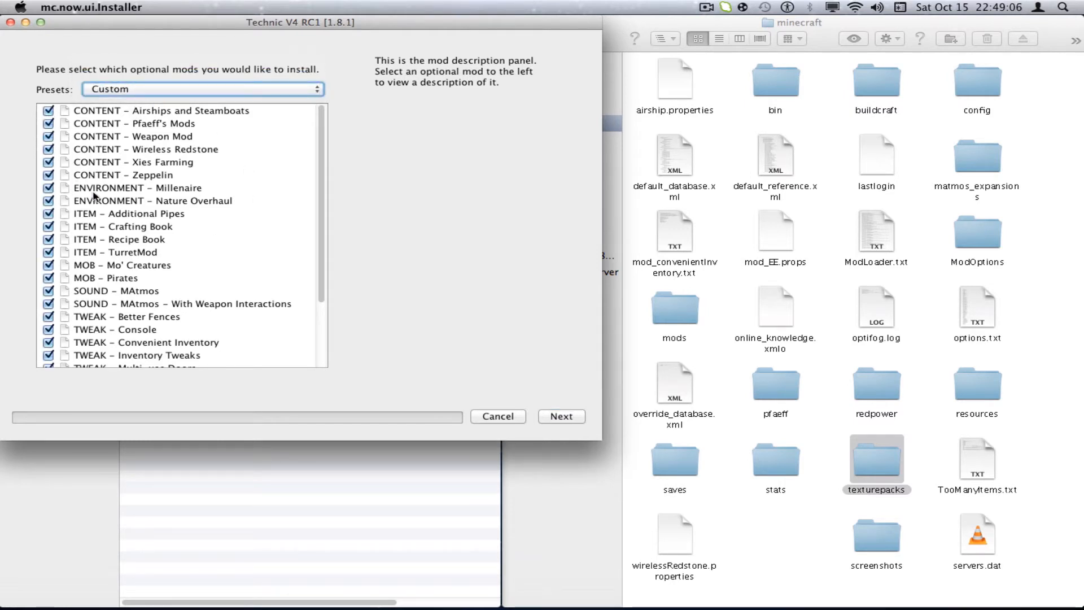
pyautogui.click(48, 189)
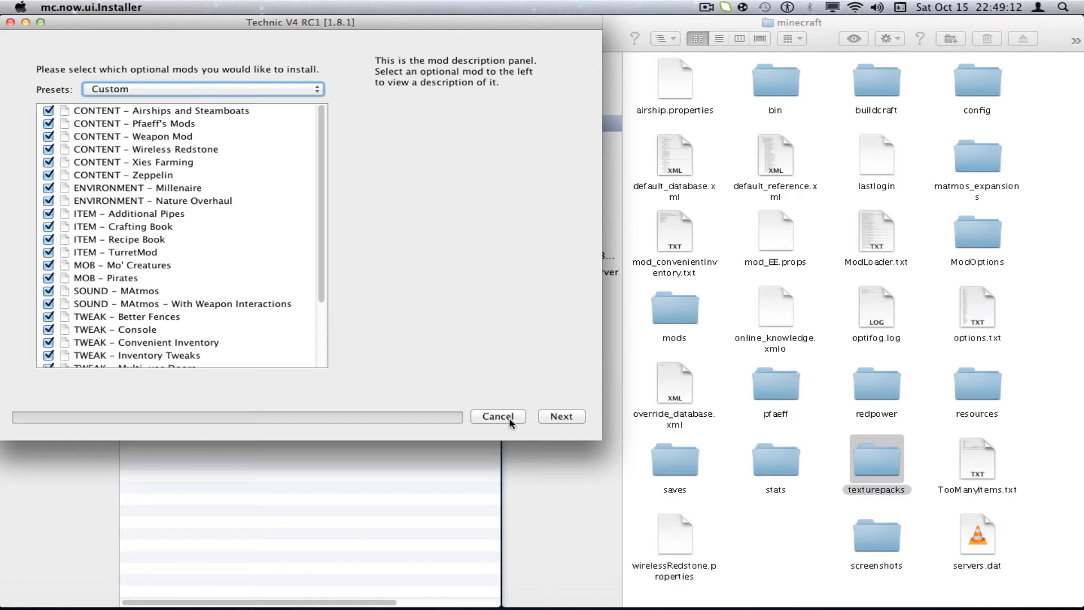
pyautogui.click(498, 417)
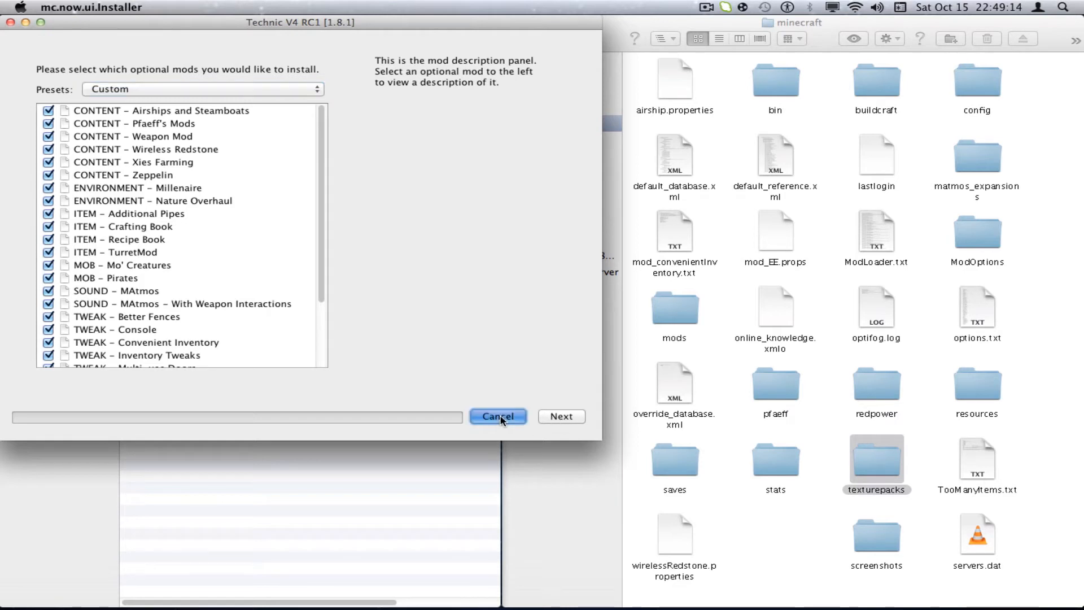
# - Close the installer, start the MinecraftSP launcher and enter the game to reach the title menu
pyautogui.click(497, 417)
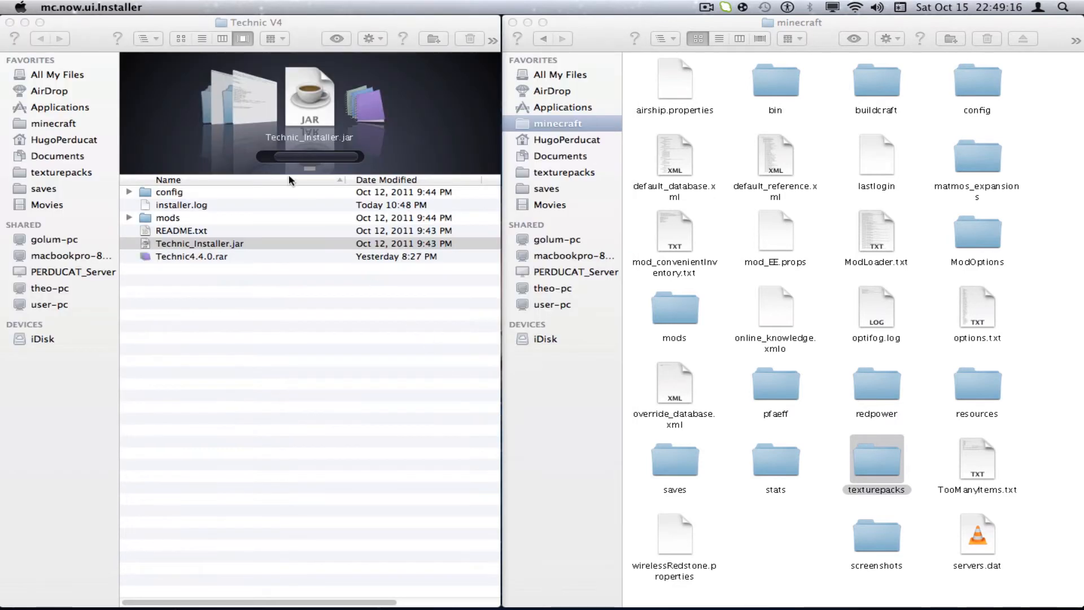
pyautogui.click(200, 244)
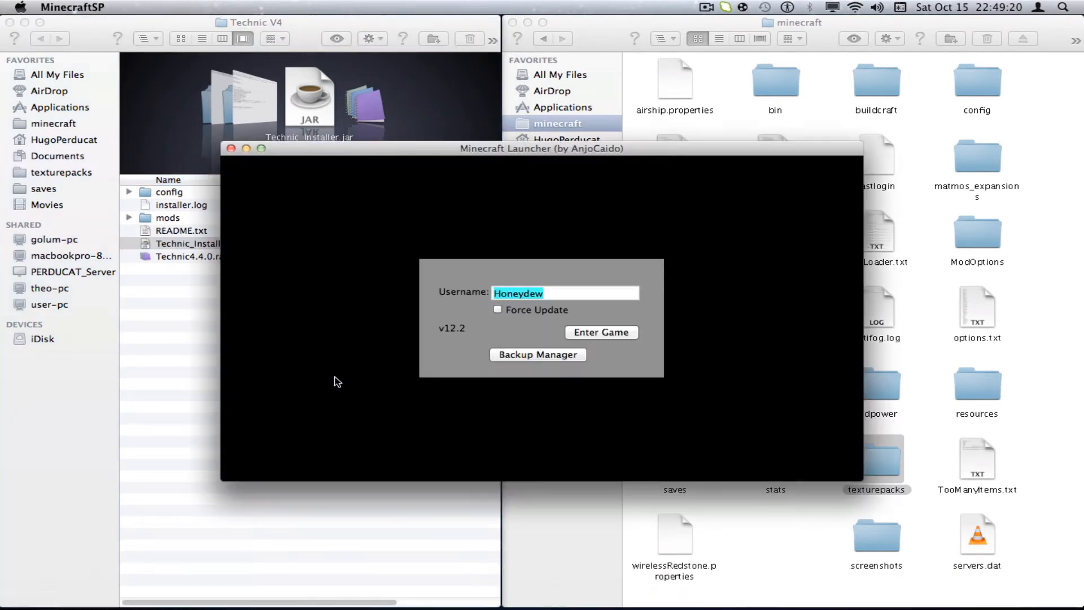
pyautogui.click(601, 333)
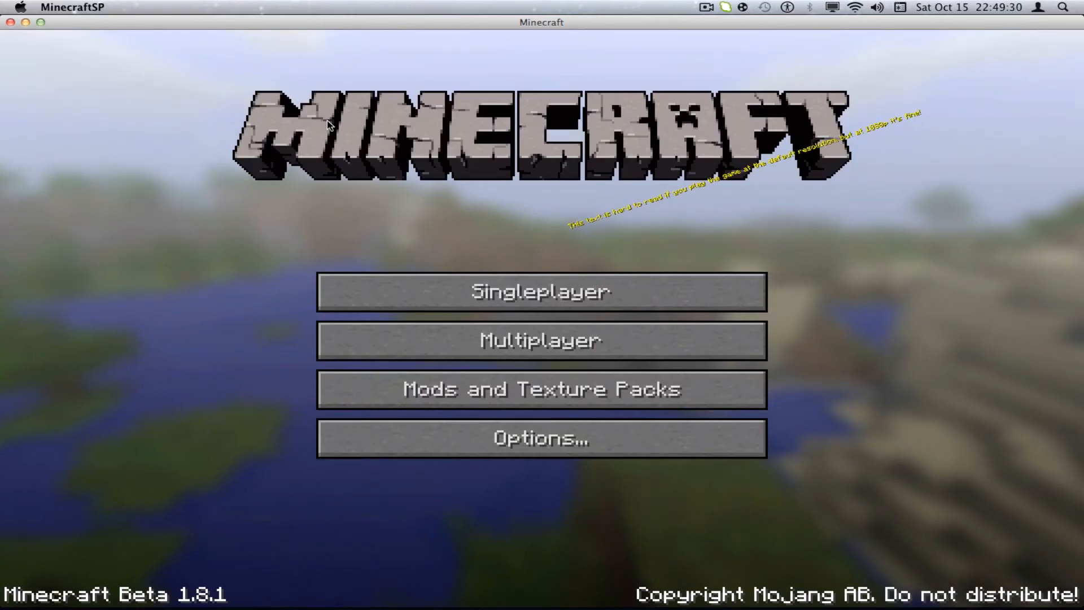
pyautogui.moveTo(541, 292)
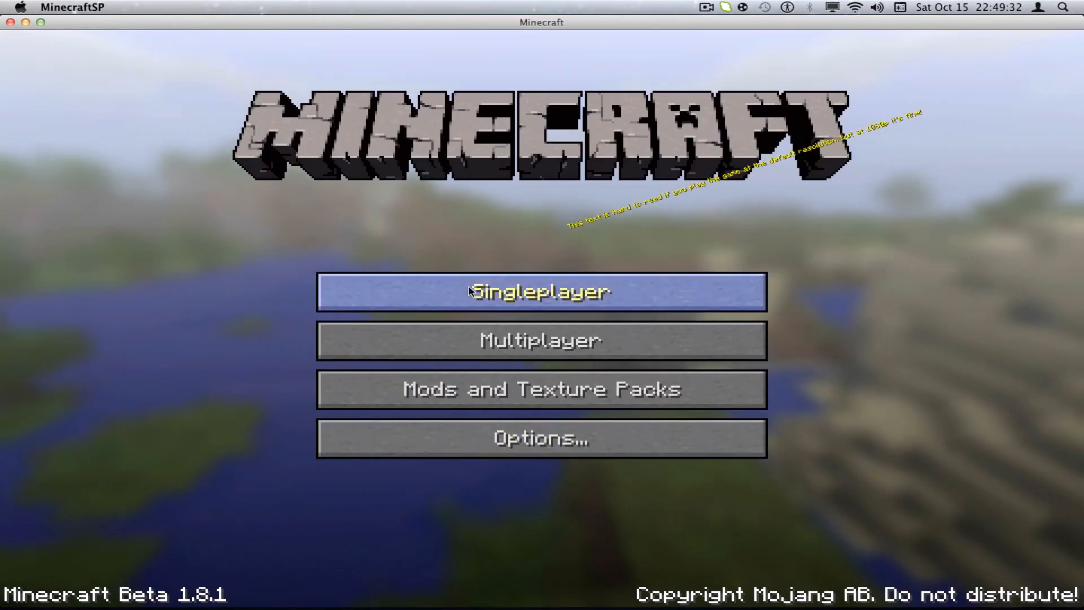
# - Load the flatgrass Creative world from Singleplayer and page forward through the TooManyItems items
pyautogui.click(541, 291)
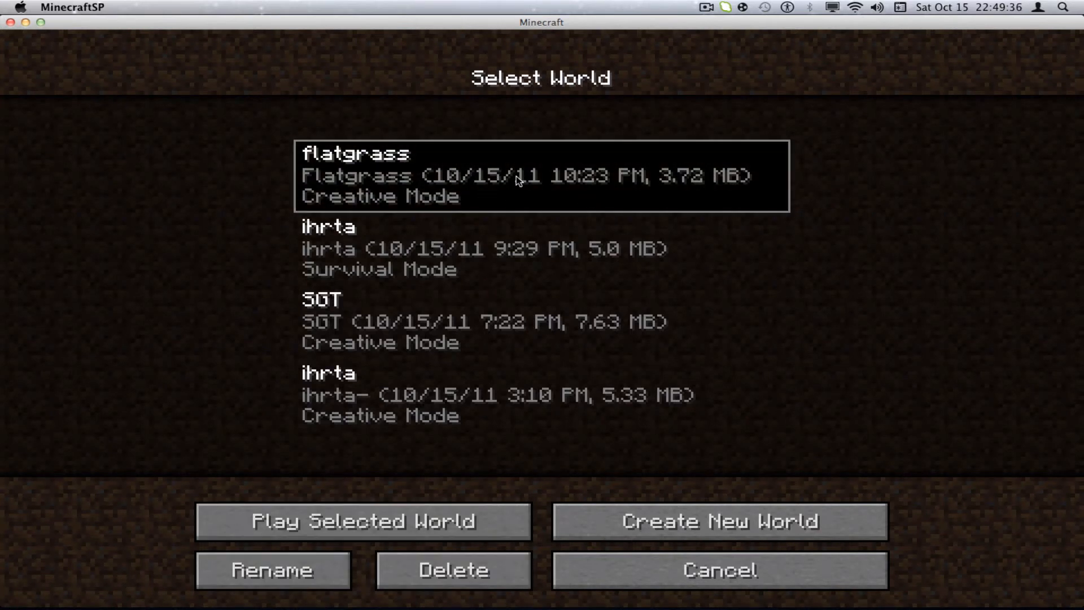
pyautogui.moveTo(458, 209)
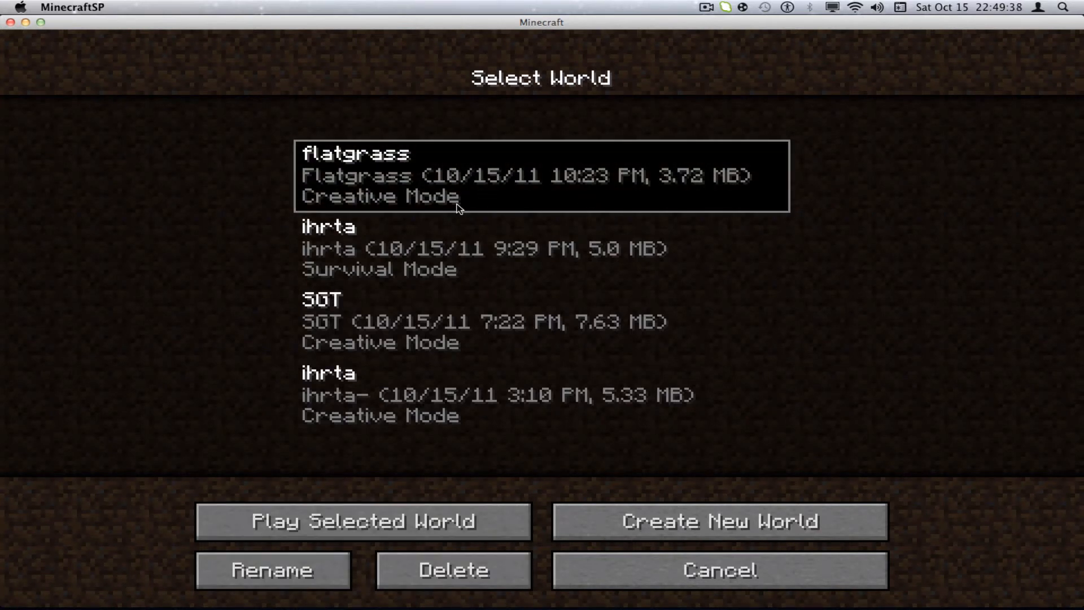
pyautogui.moveTo(390, 184)
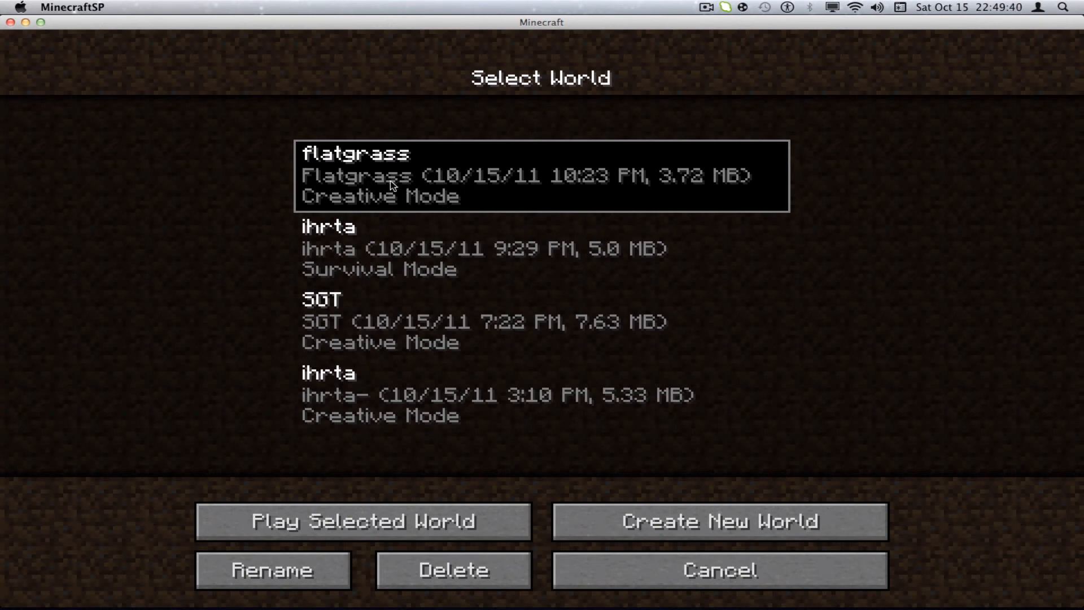
pyautogui.click(362, 521)
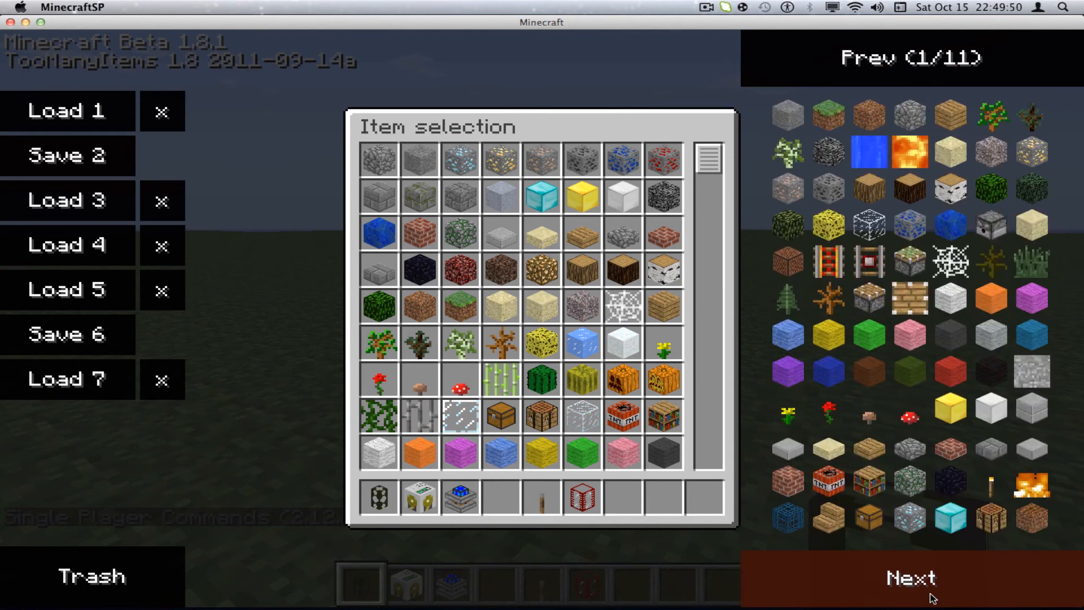
pyautogui.click(910, 577)
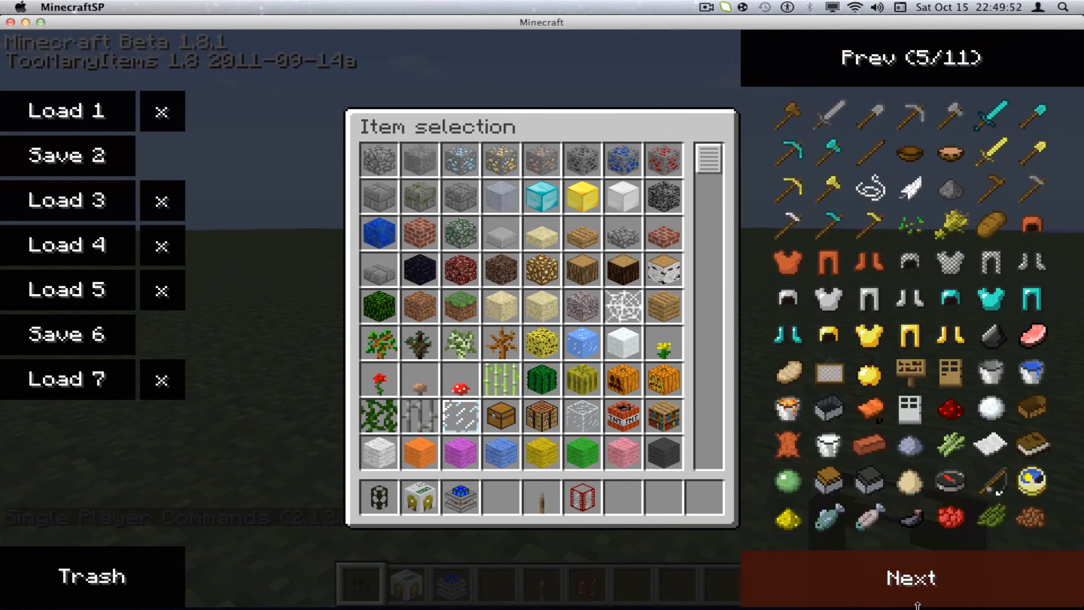
pyautogui.click(909, 578)
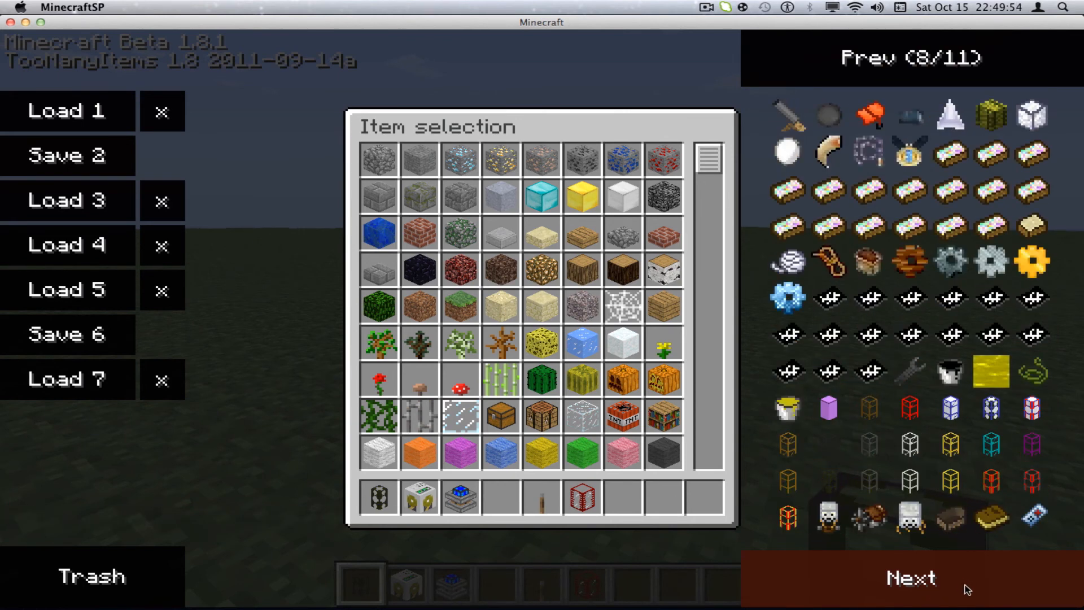